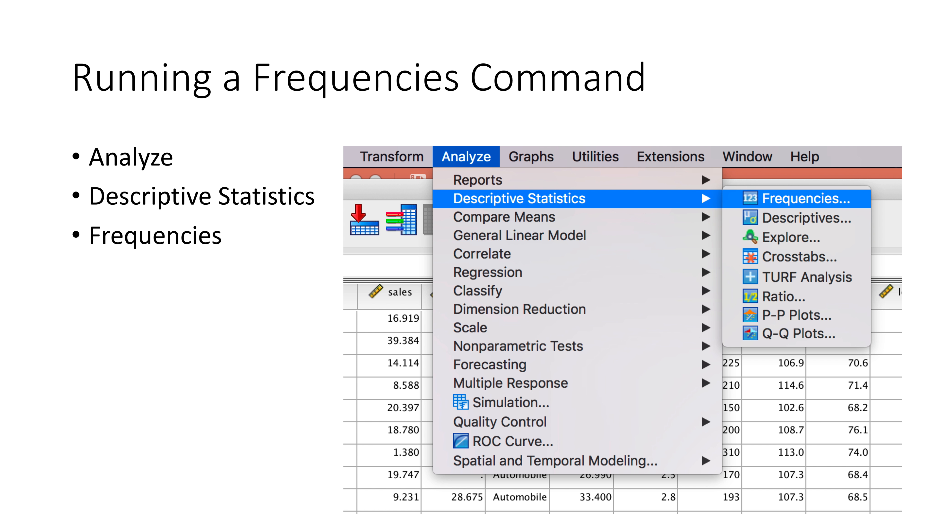
Step: Advance through the New Dialog Box and Manufacturer transfer slides to the Output Report slide
click(806, 198)
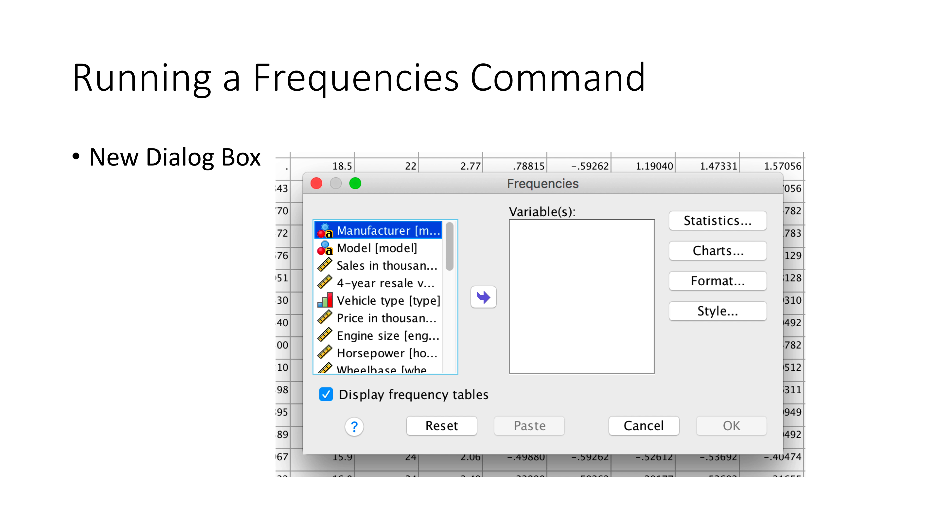
click(484, 297)
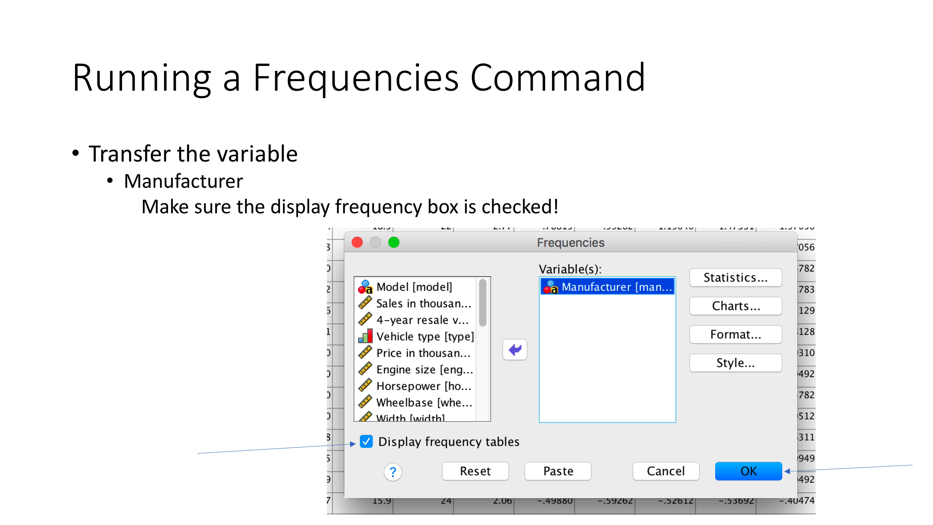
click(748, 471)
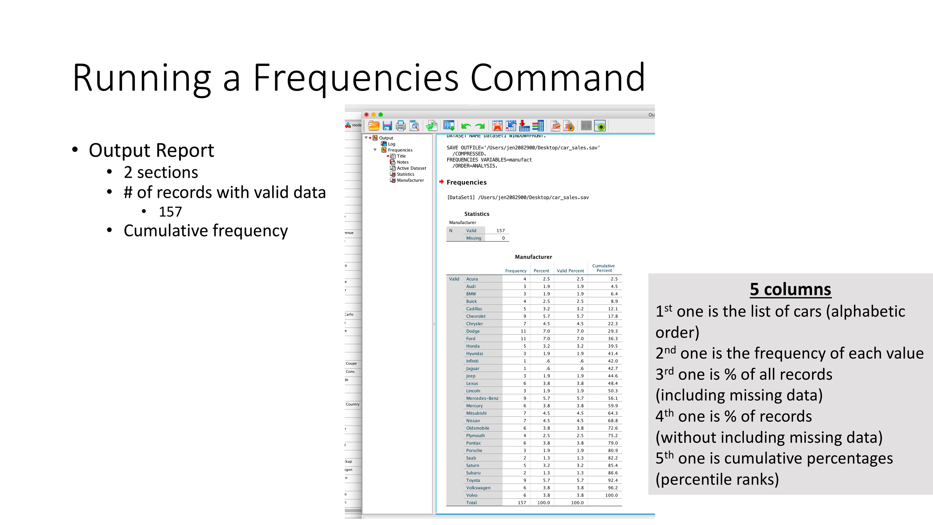
key(right)
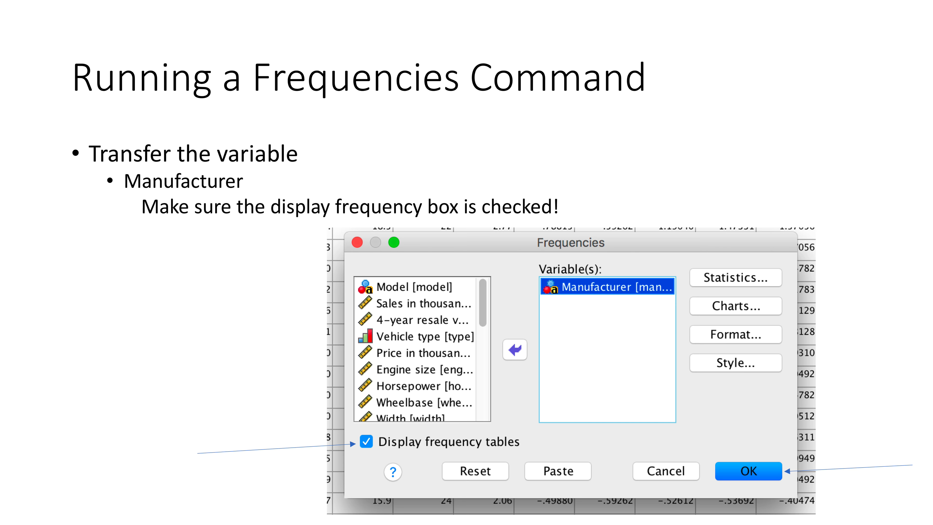
click(748, 471)
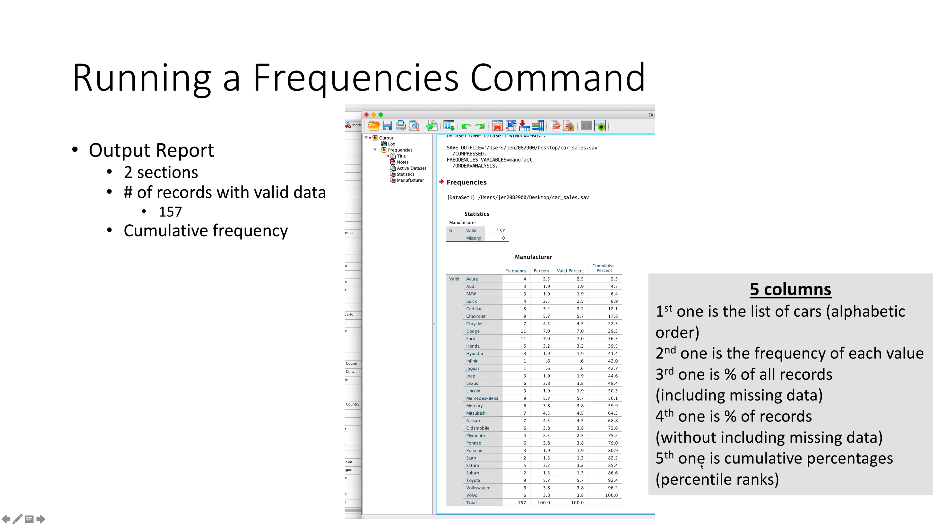
mouse_move(483, 291)
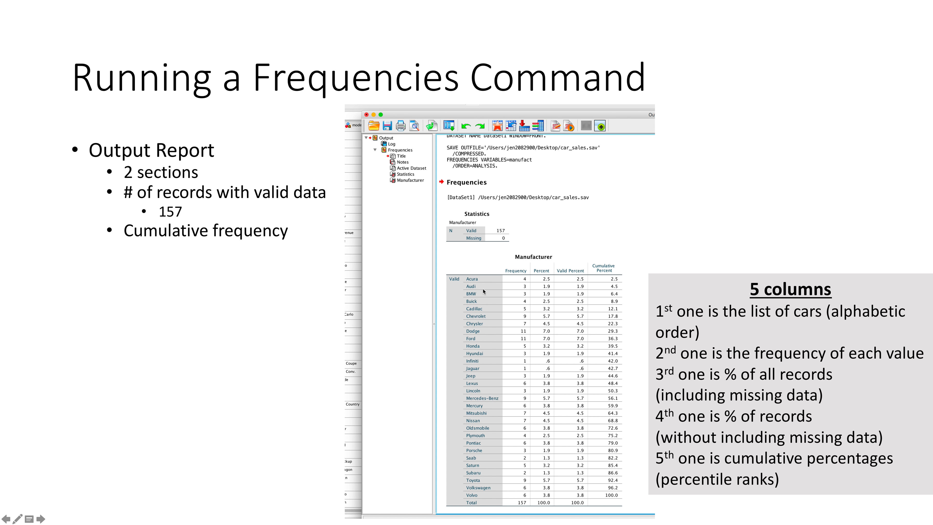
mouse_move(483, 490)
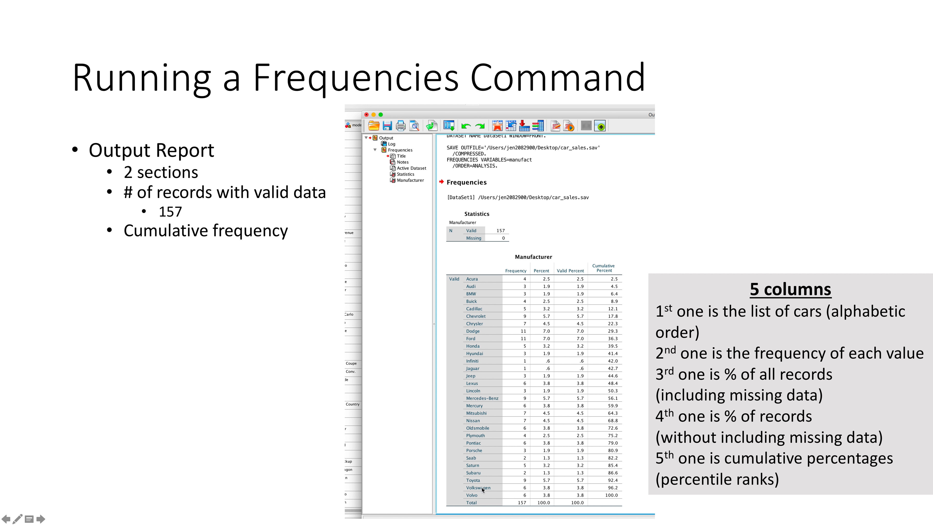
mouse_move(483, 498)
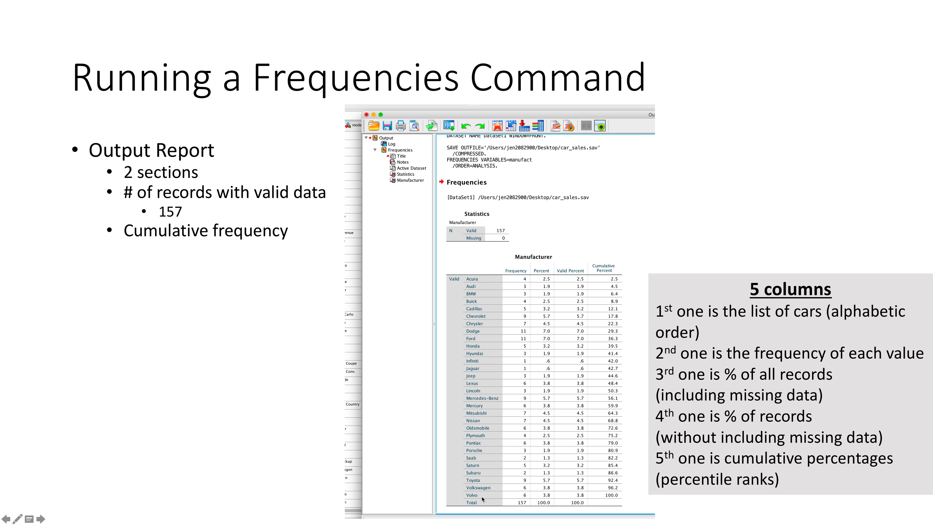
mouse_move(519, 287)
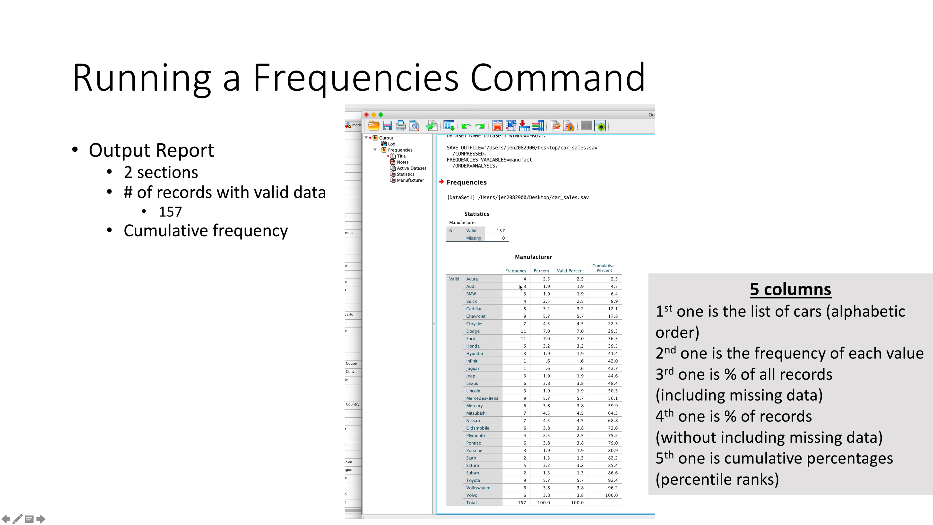
mouse_move(517, 336)
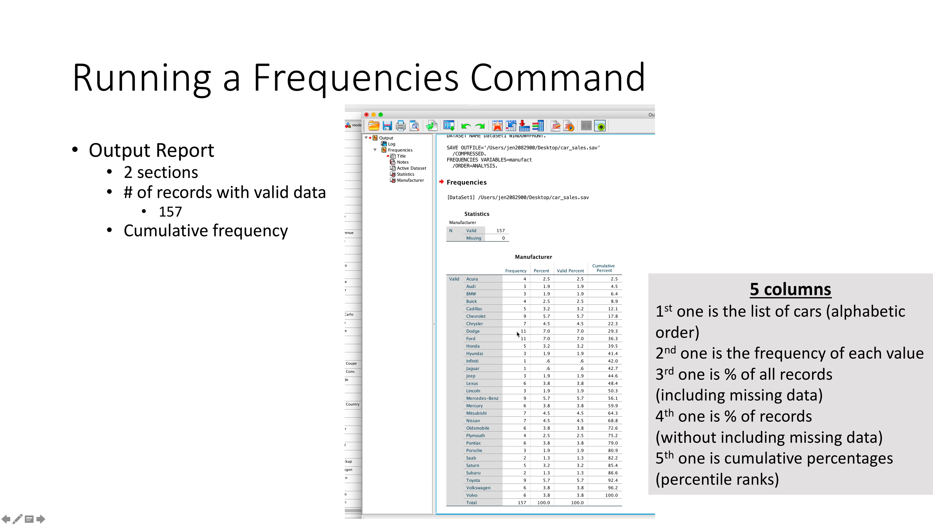
mouse_move(517, 358)
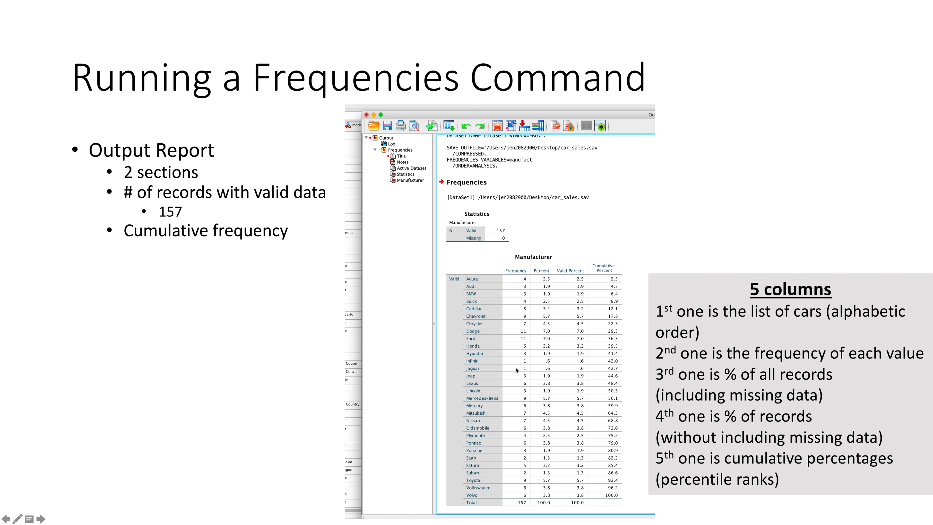
mouse_move(517, 385)
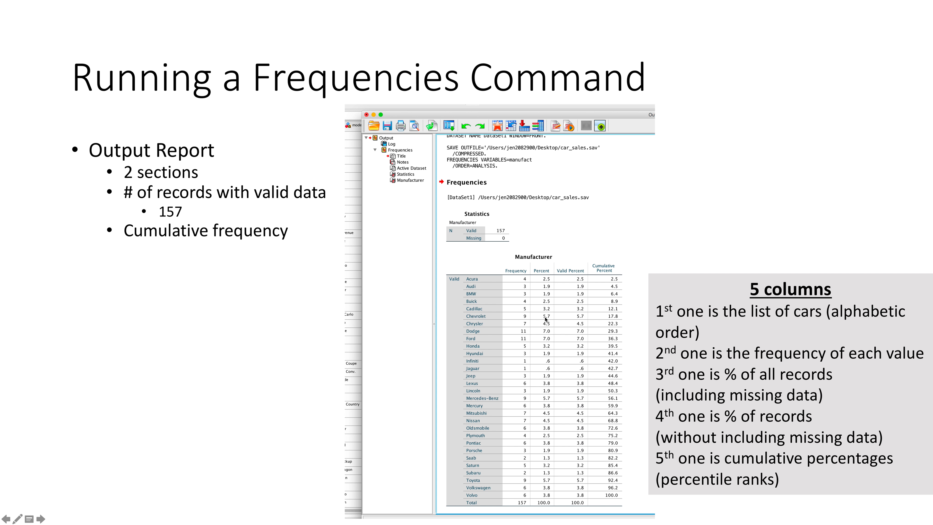
mouse_move(541, 361)
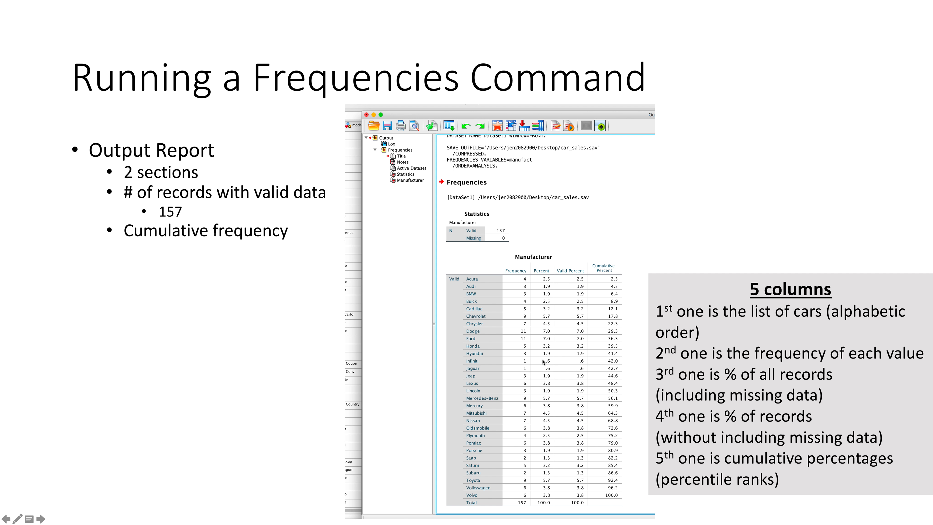
mouse_move(544, 380)
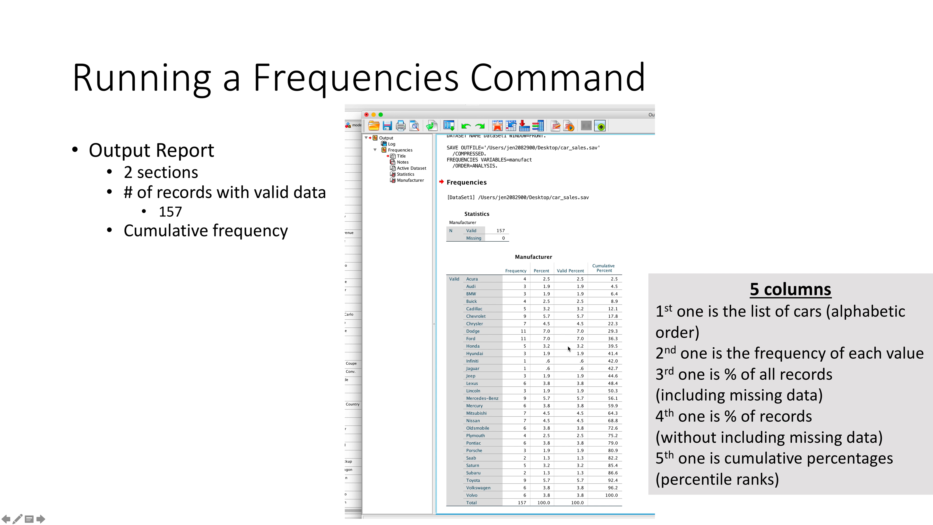
mouse_move(573, 368)
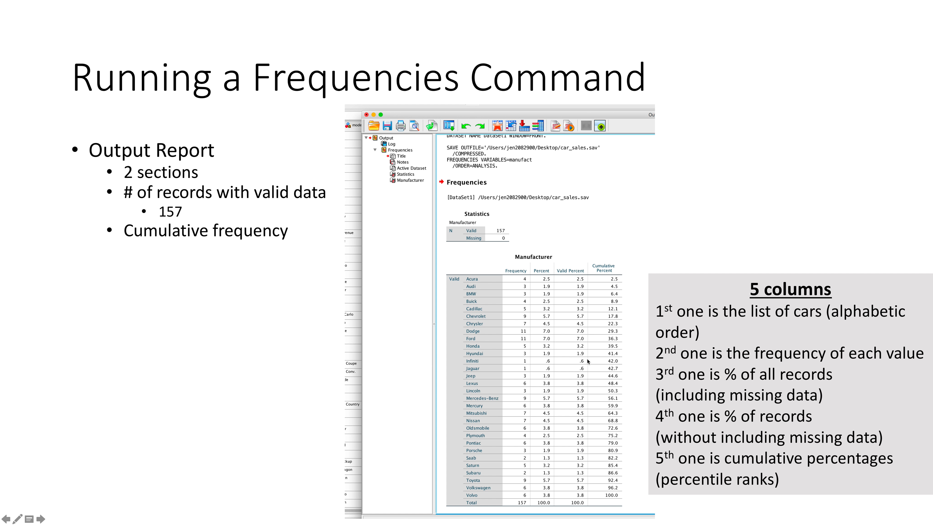
mouse_move(607, 504)
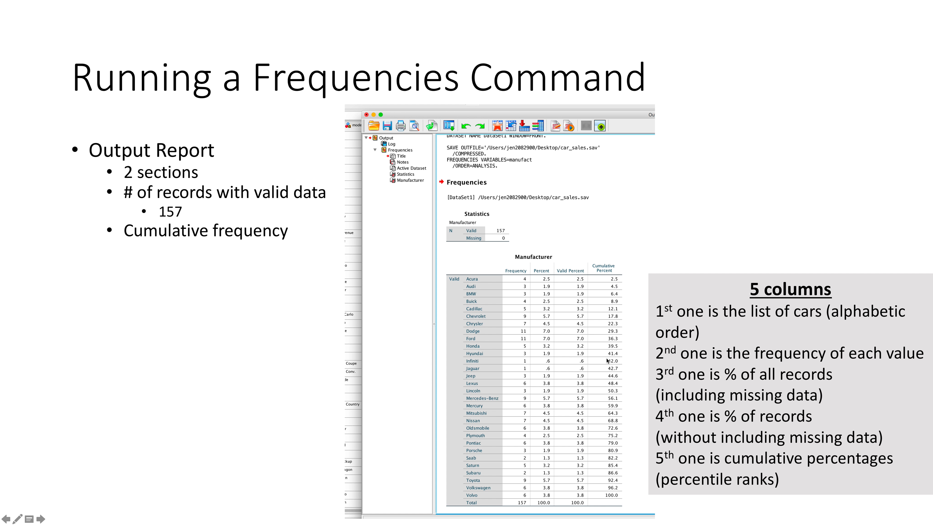
mouse_move(499, 305)
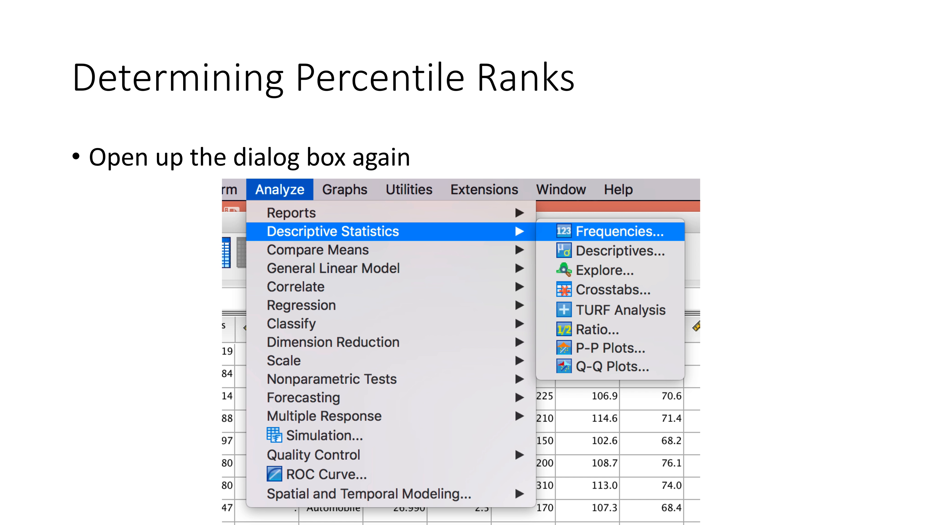
Step: Advance one slide toward the Frequencies: Statistics instructions on percentile ranks
click(616, 250)
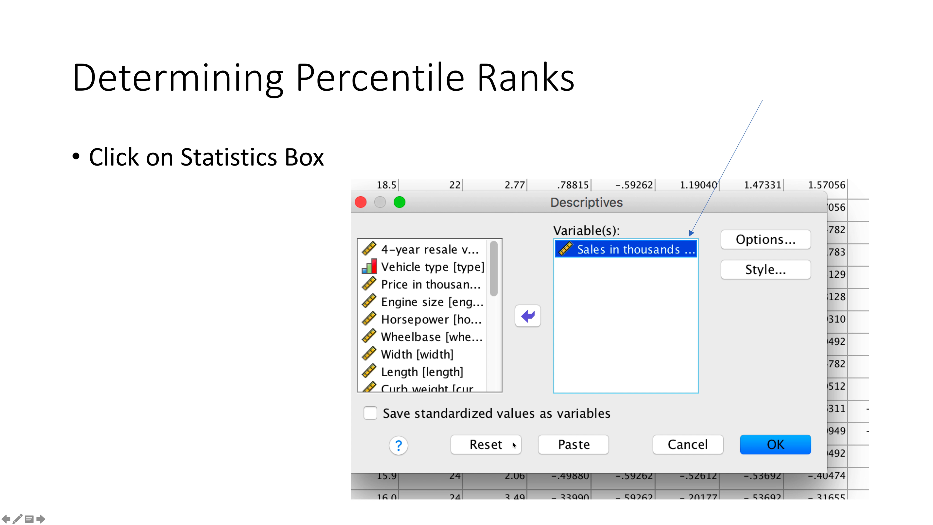
mouse_move(459, 295)
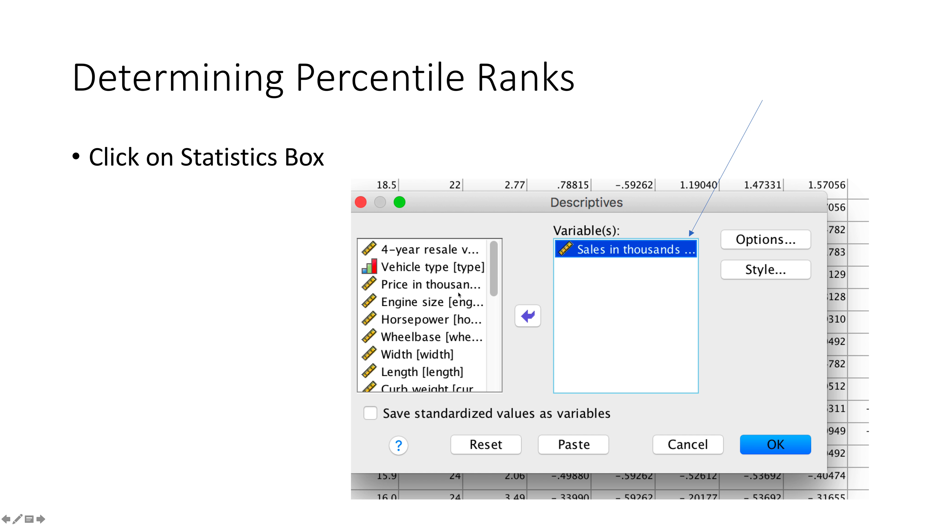
mouse_move(591, 270)
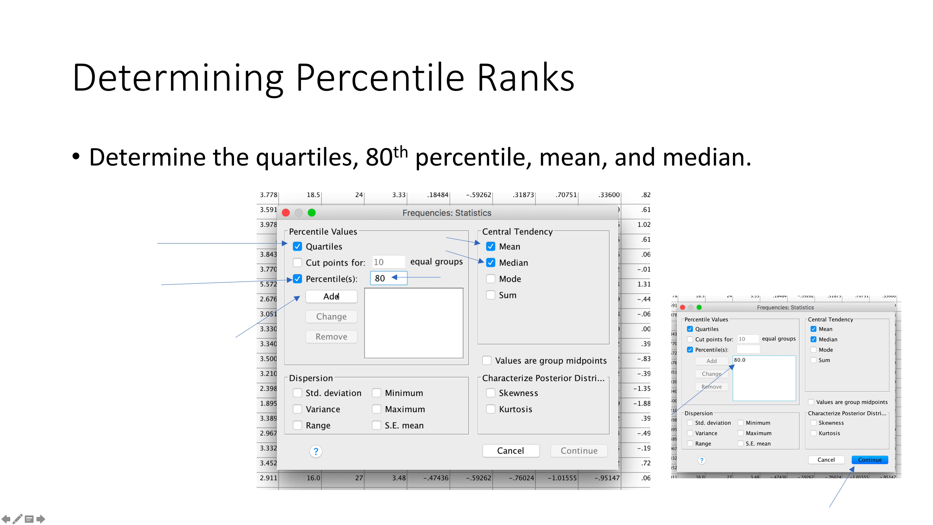
mouse_move(384, 289)
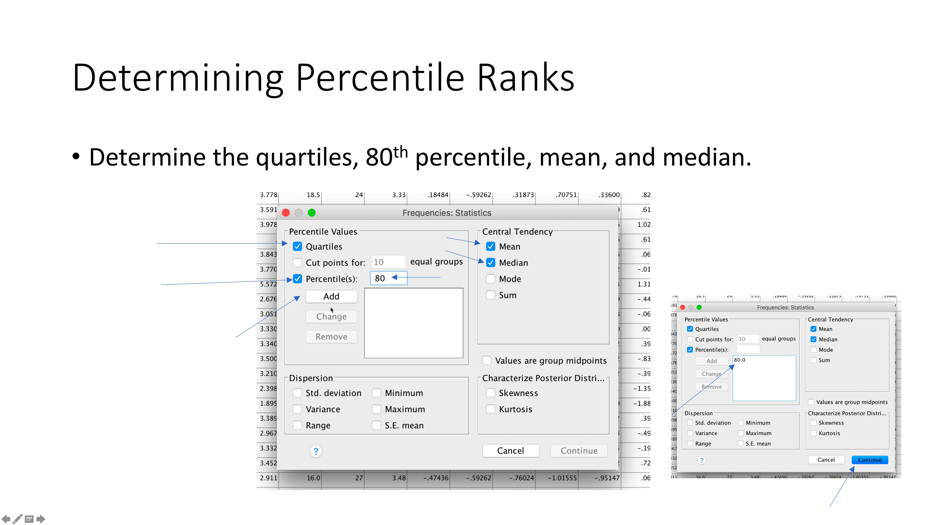
mouse_move(748, 363)
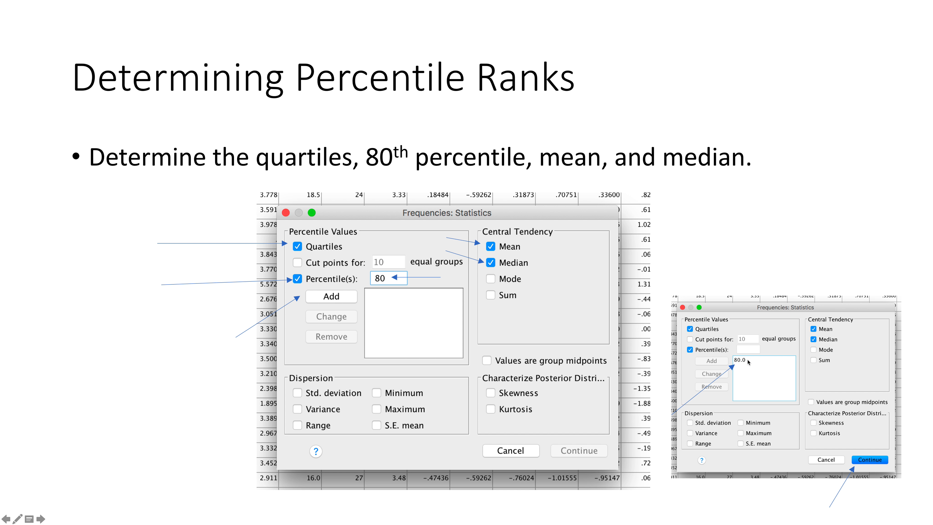
mouse_move(697, 420)
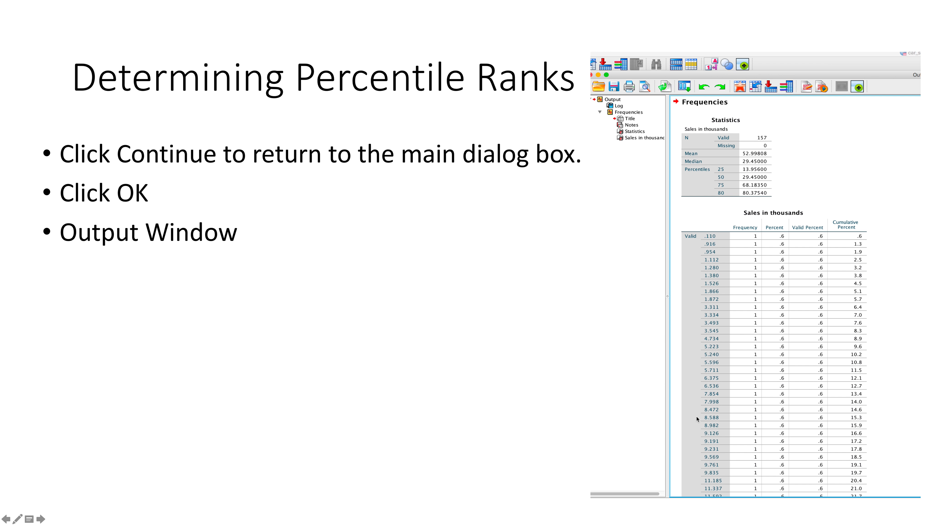
mouse_move(735, 177)
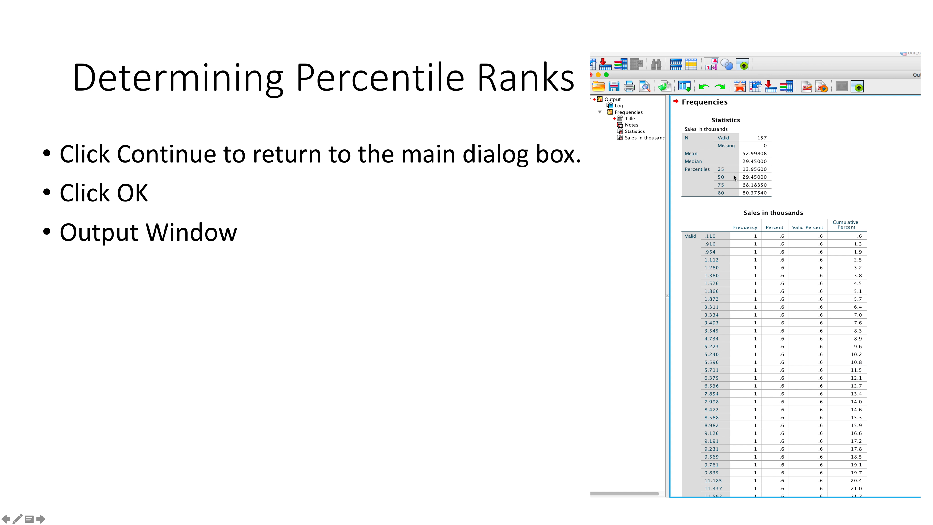
mouse_move(735, 184)
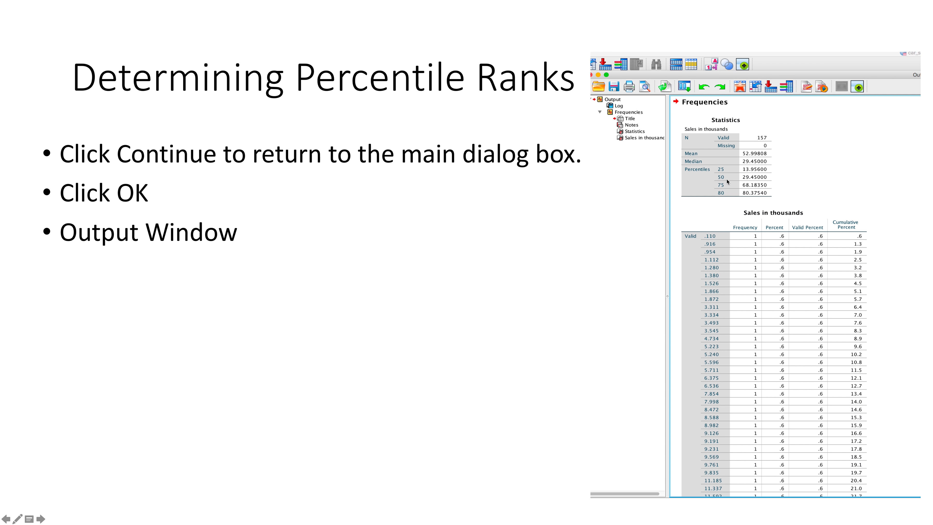
mouse_move(749, 193)
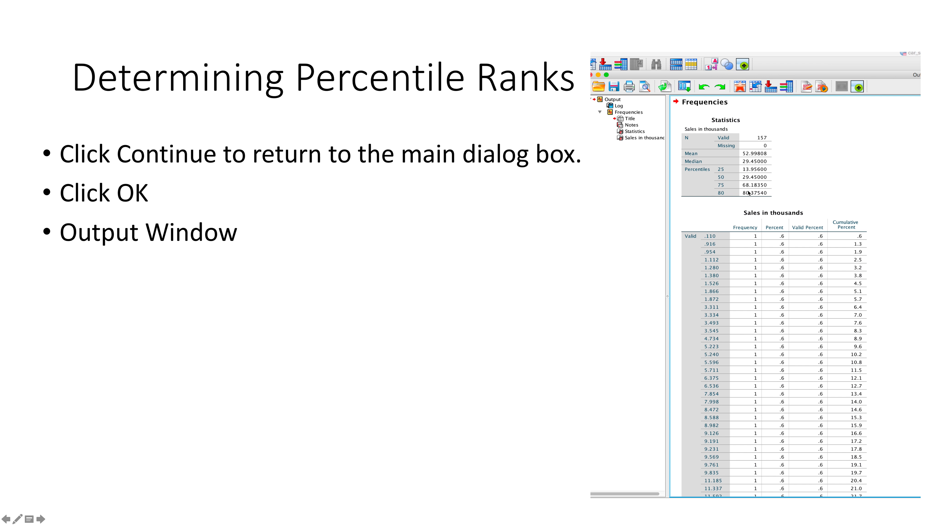
mouse_move(554, 241)
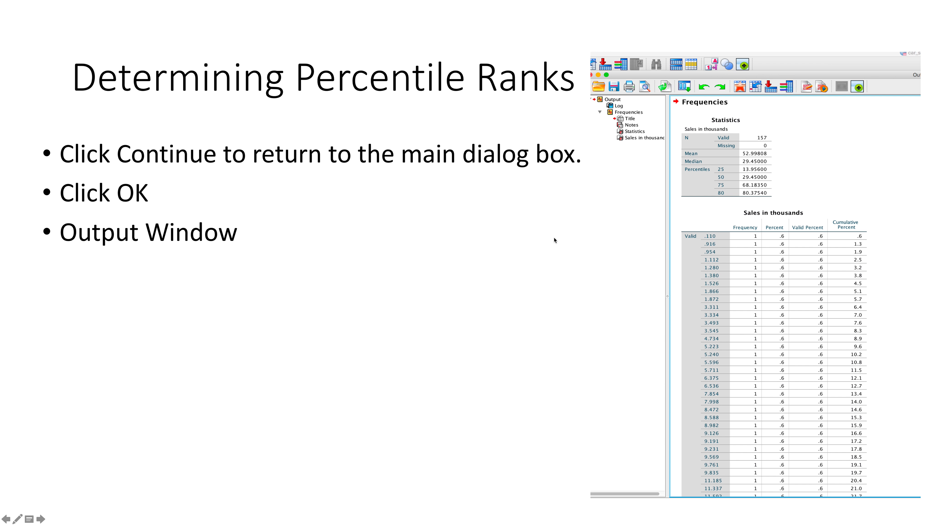